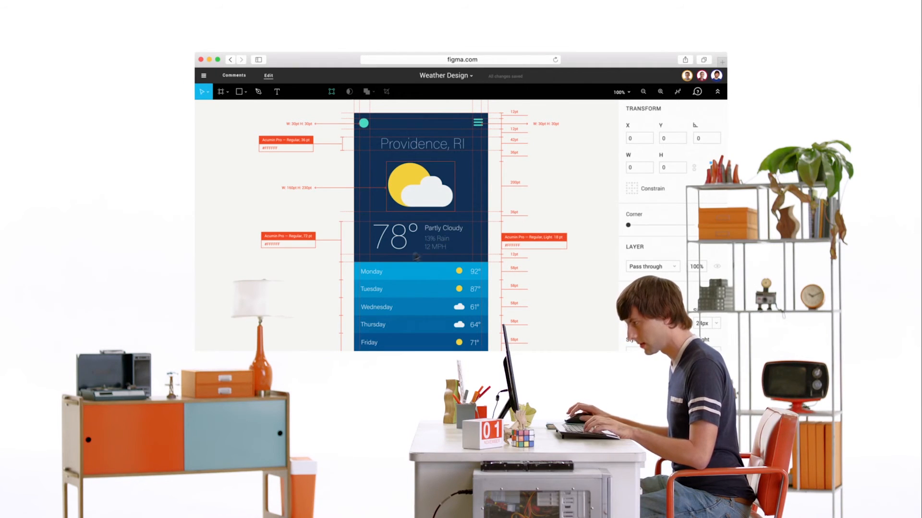
Step: Switch from the redline specs to the Comments view to show the team's feedback thread
left_click(233, 75)
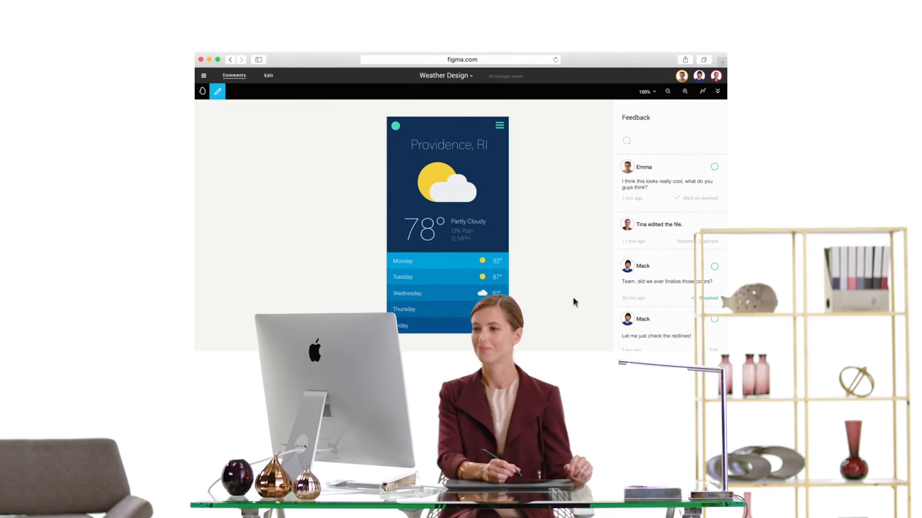